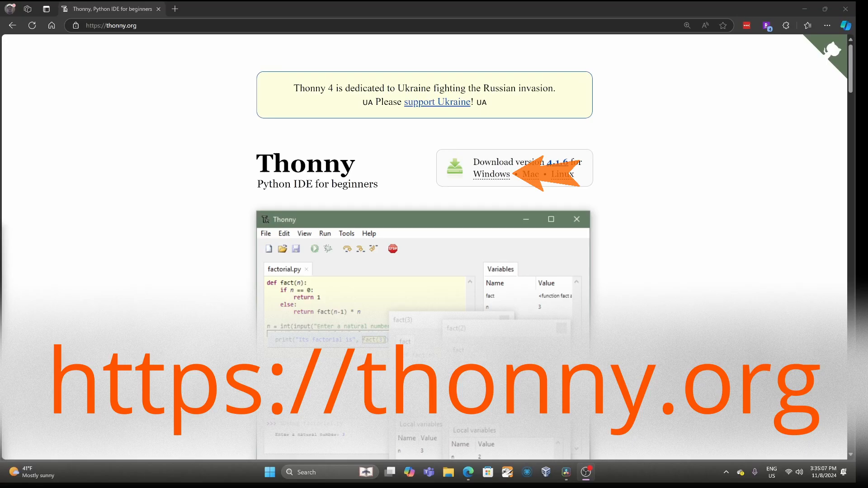
- Download the recommended 64-bit Windows installer thonny-4.1.6.exe from thonny.org
{"action": "left_click", "coordinate": [491, 173]}
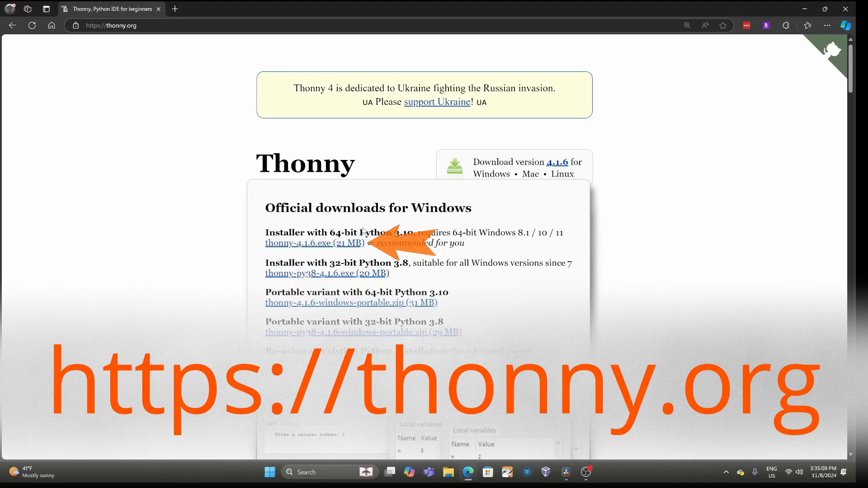
{"action": "left_click", "coordinate": [314, 243]}
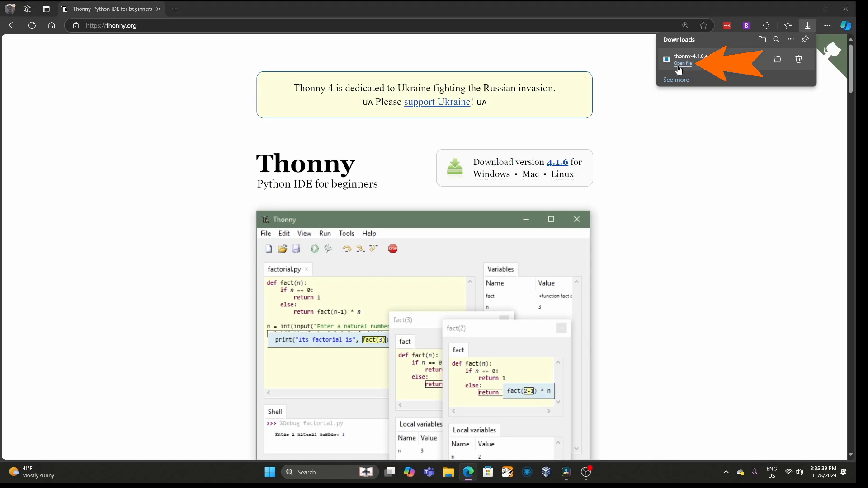
- Install Thonny for the current user from the downloaded installer, keeping the default shortcut folder
{"action": "left_click", "coordinate": [683, 63]}
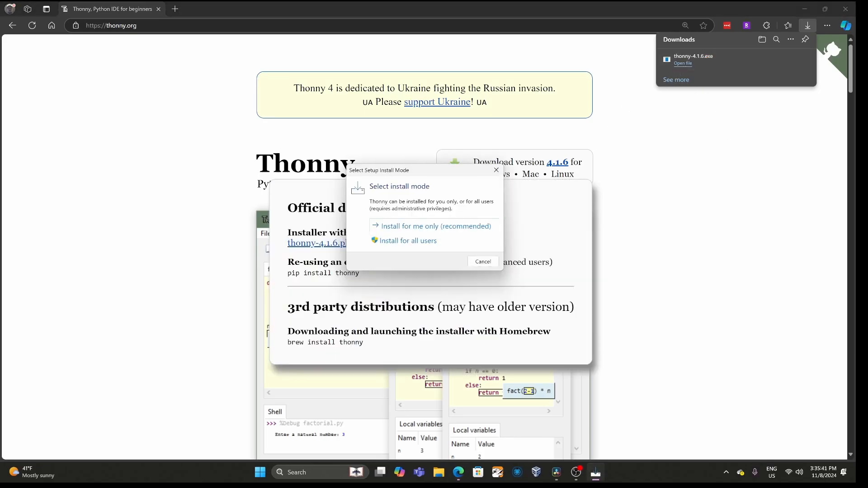
{"action": "left_click", "coordinate": [436, 226]}
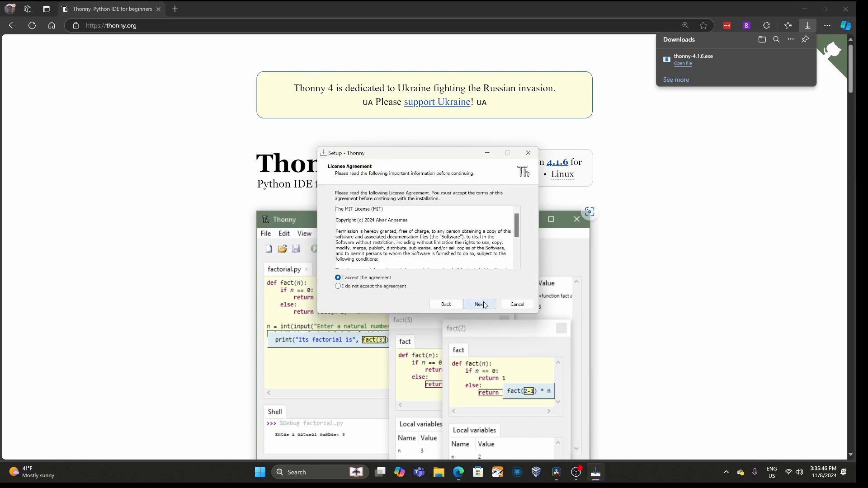
{"action": "left_click", "coordinate": [479, 304]}
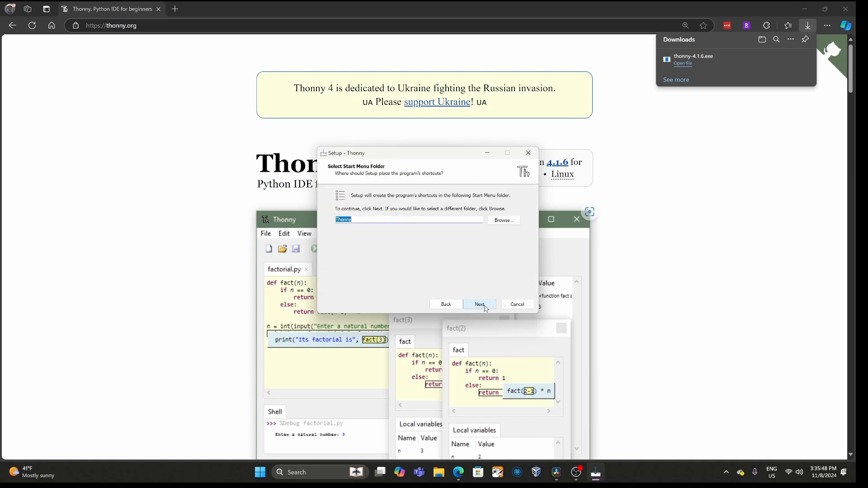
{"action": "left_click", "coordinate": [479, 305]}
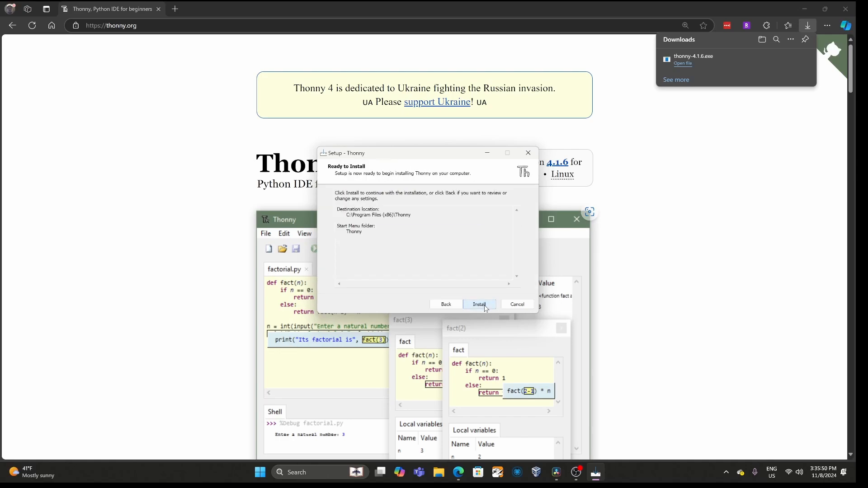
{"action": "left_click", "coordinate": [478, 303]}
{"action": "type", "text": "th"}
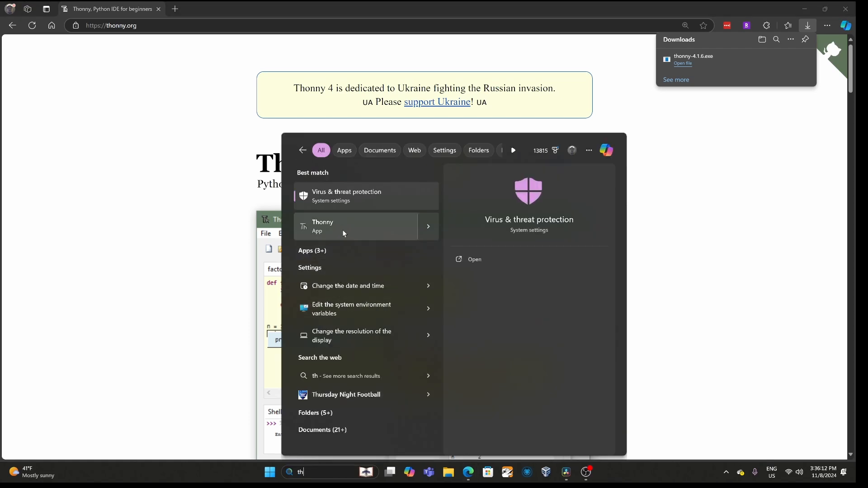
- Launch Thonny with default settings, maximize it and bring up the interpreter choices
{"action": "left_click", "coordinate": [343, 226]}
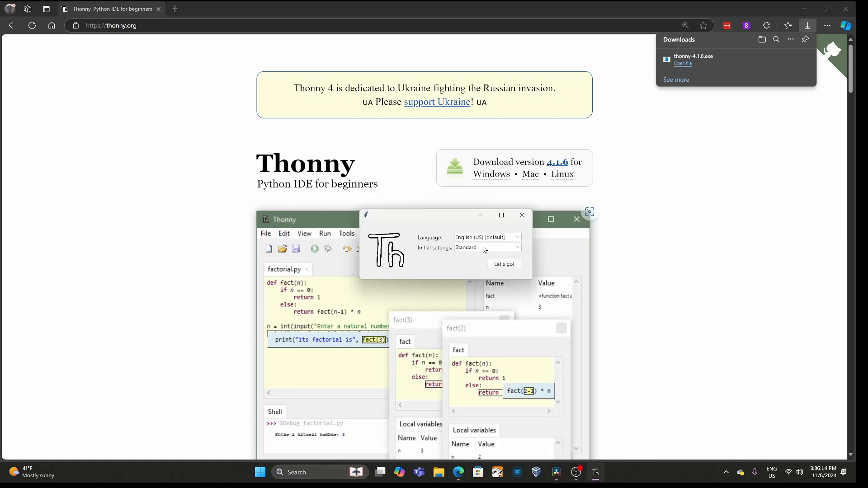
{"action": "left_click", "coordinate": [503, 264]}
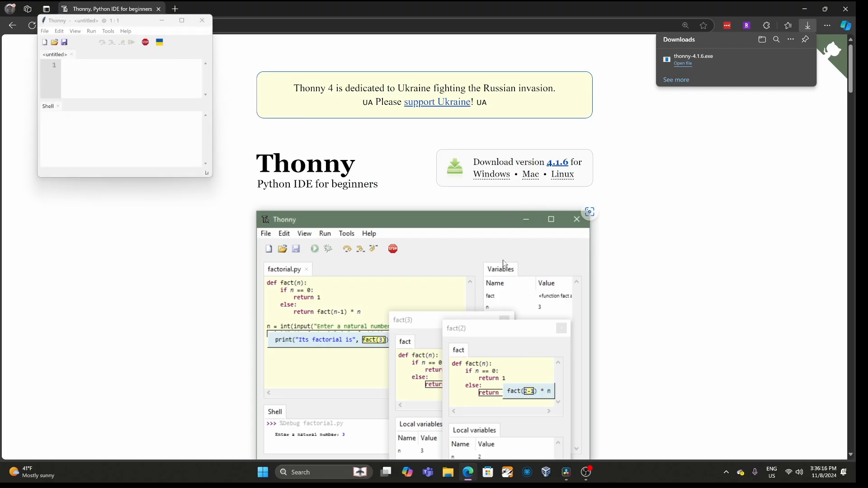
{"action": "left_click", "coordinate": [182, 20]}
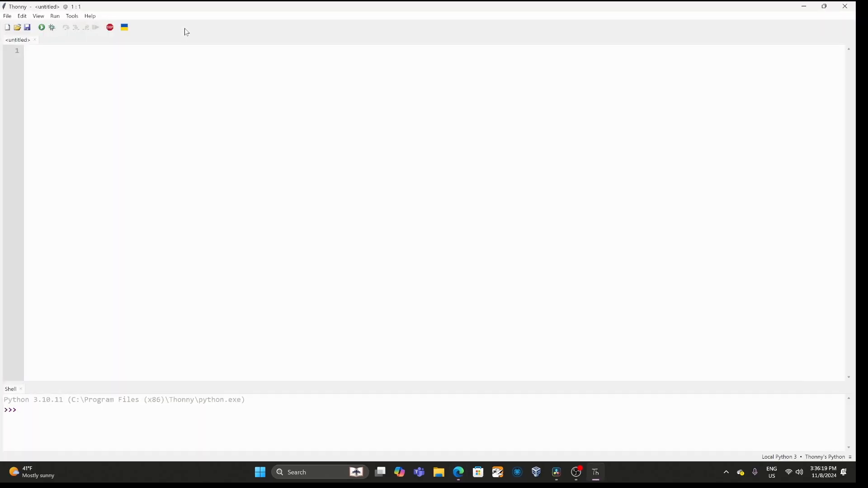
{"action": "left_click", "coordinate": [825, 457]}
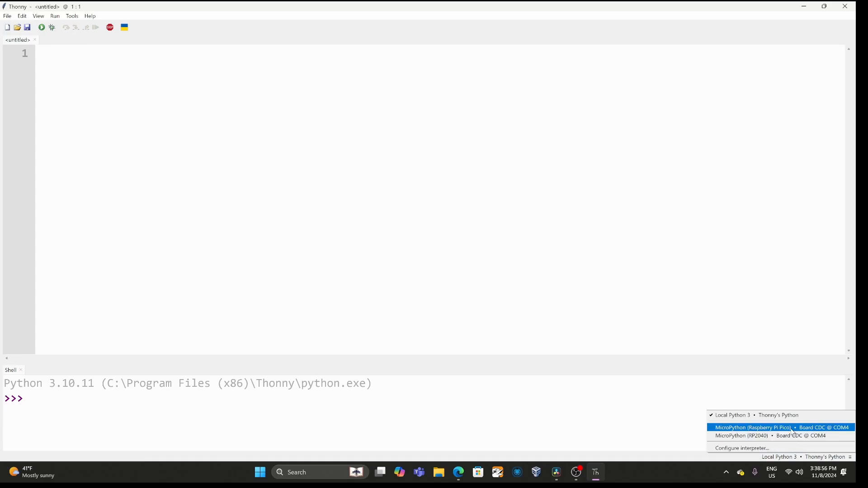
- Connect to MicroPython (Raspberry Pi Pico), show the board's files and open boot.py
{"action": "left_click", "coordinate": [38, 15]}
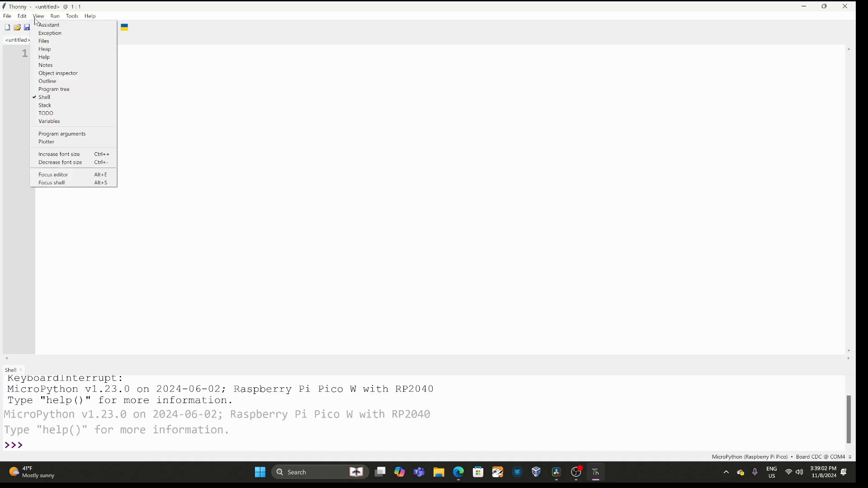
{"action": "left_click", "coordinate": [43, 41]}
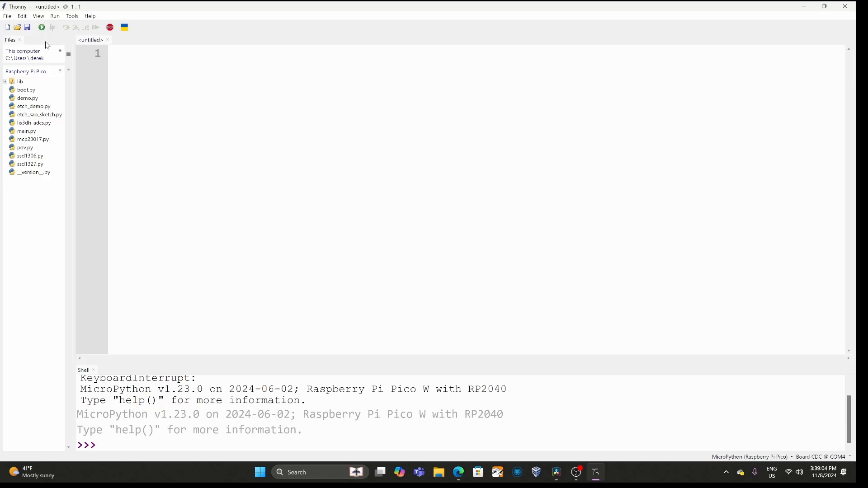
{"action": "double_click", "coordinate": [26, 90]}
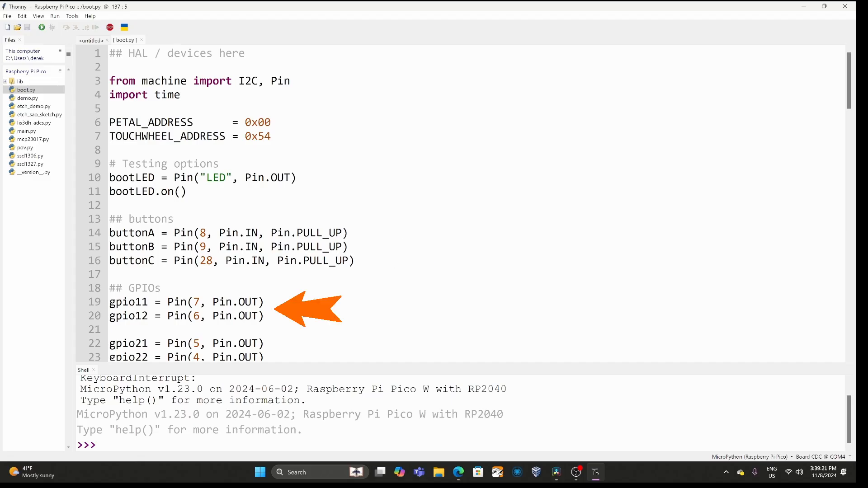
{"action": "scroll", "scroll_direction": "down", "scroll_amount": 3}
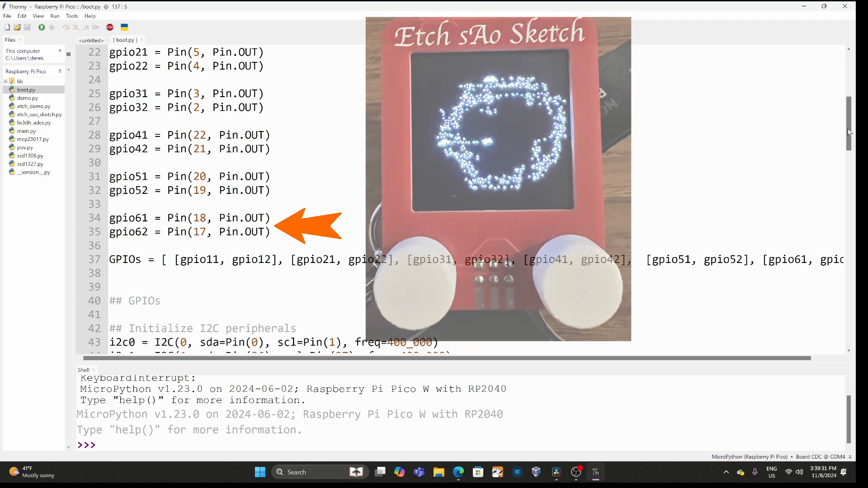
{"action": "scroll", "scroll_direction": "down", "scroll_amount": 3}
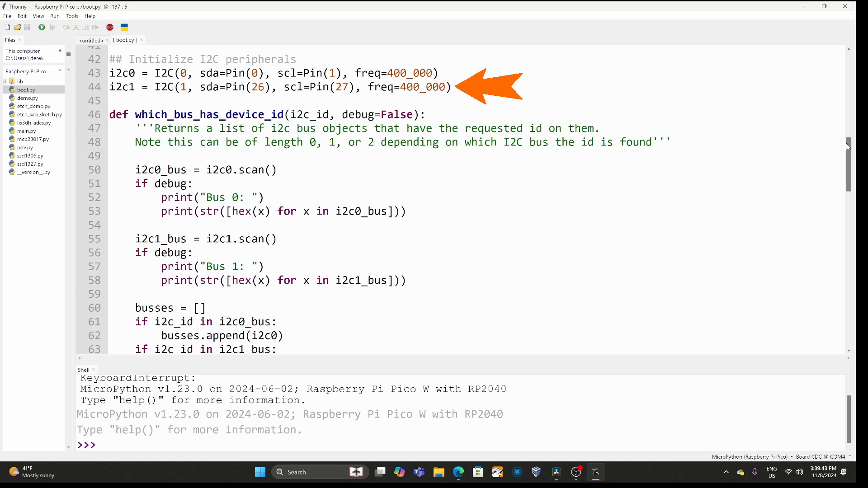
{"action": "scroll", "scroll_direction": "down", "scroll_amount": 3}
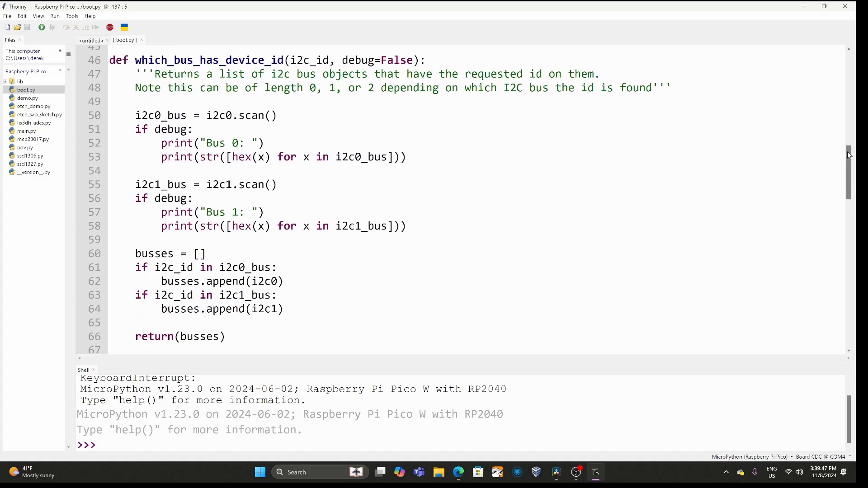
{"action": "scroll", "scroll_direction": "down", "scroll_amount": 3}
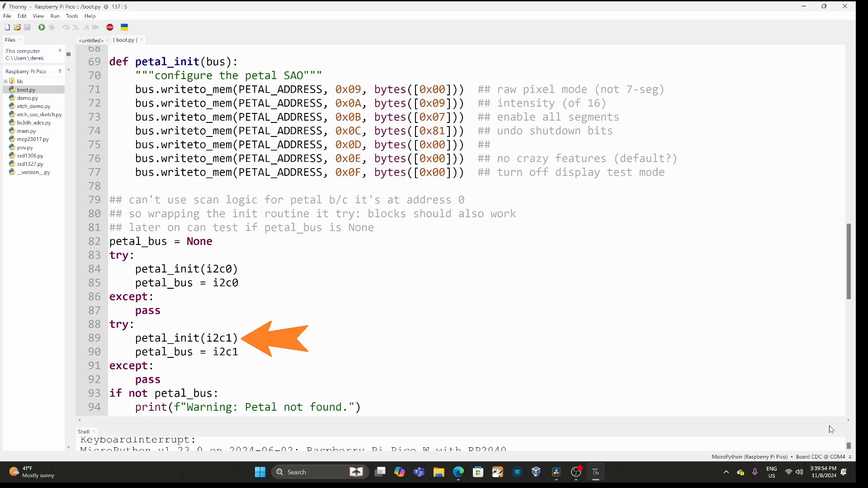
{"action": "scroll", "scroll_direction": "down", "scroll_amount": 3}
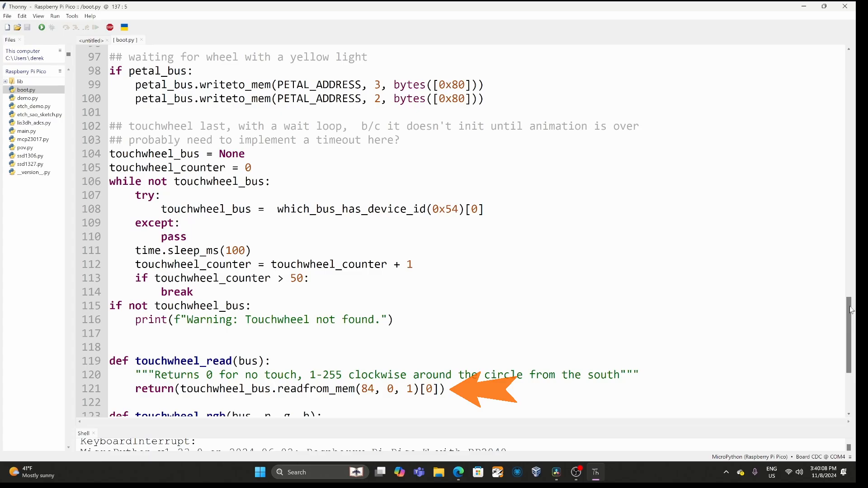
{"action": "scroll", "scroll_direction": "down", "scroll_amount": 3}
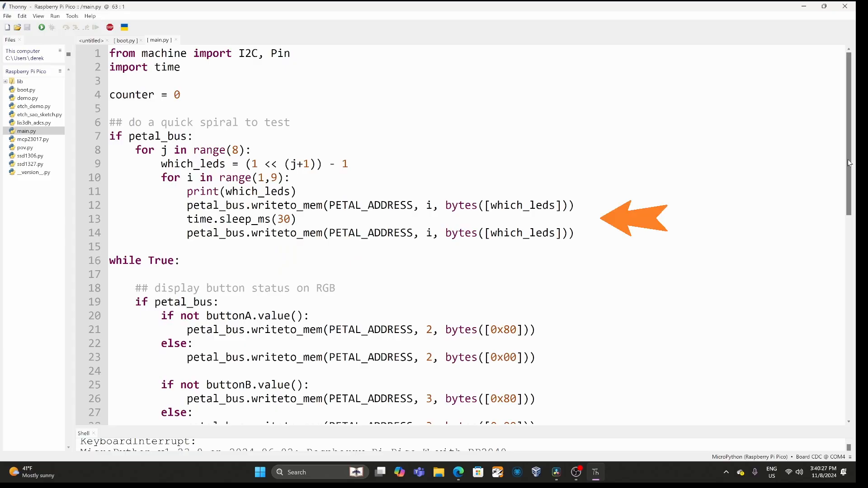
- Scroll through main.py from the Pico and run it on the board
{"action": "scroll", "scroll_direction": "down", "scroll_amount": 3}
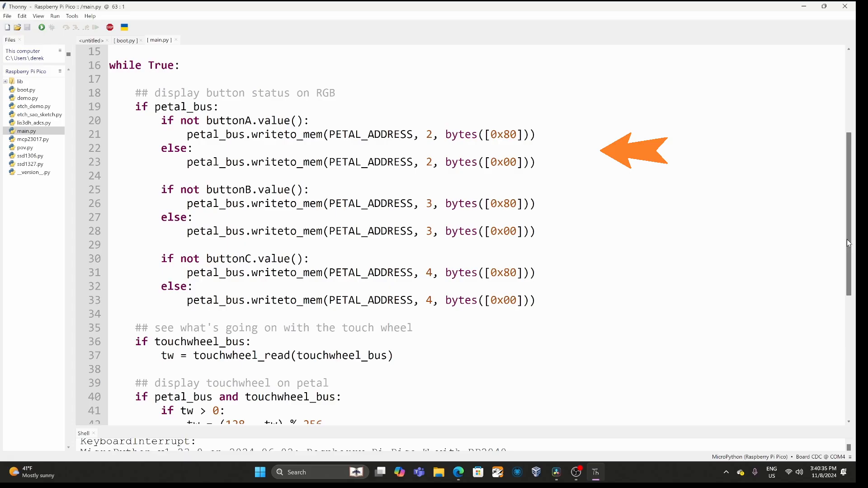
{"action": "scroll", "scroll_direction": "down", "scroll_amount": 3}
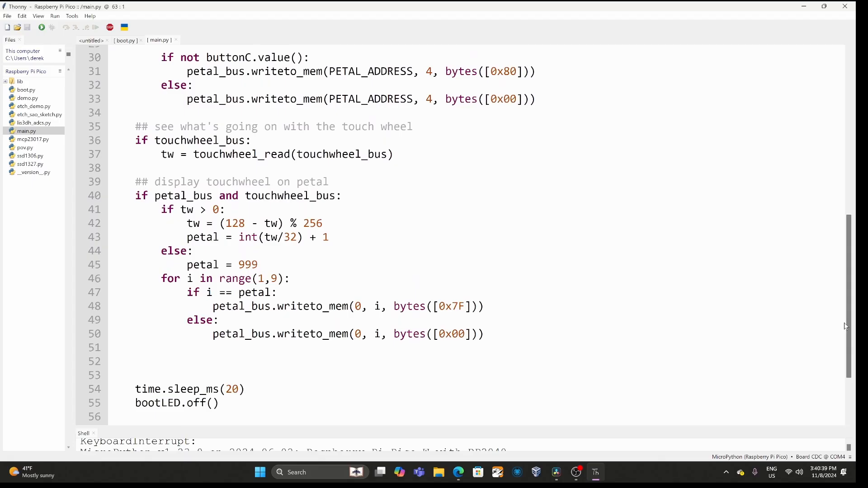
{"action": "left_click", "coordinate": [42, 28]}
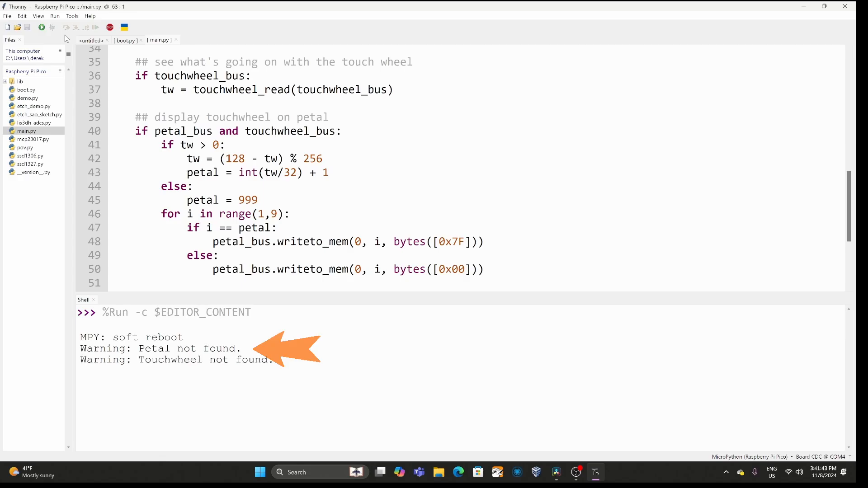
{"action": "mouse_move", "coordinate": [41, 29]}
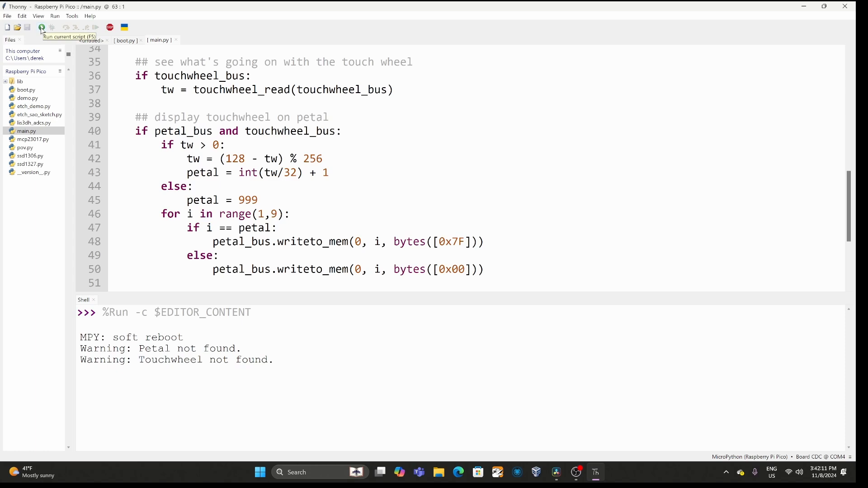
- Rerun main.py on the Pico so the shell streams values like 3, 7 and 15
{"action": "left_click", "coordinate": [40, 27]}
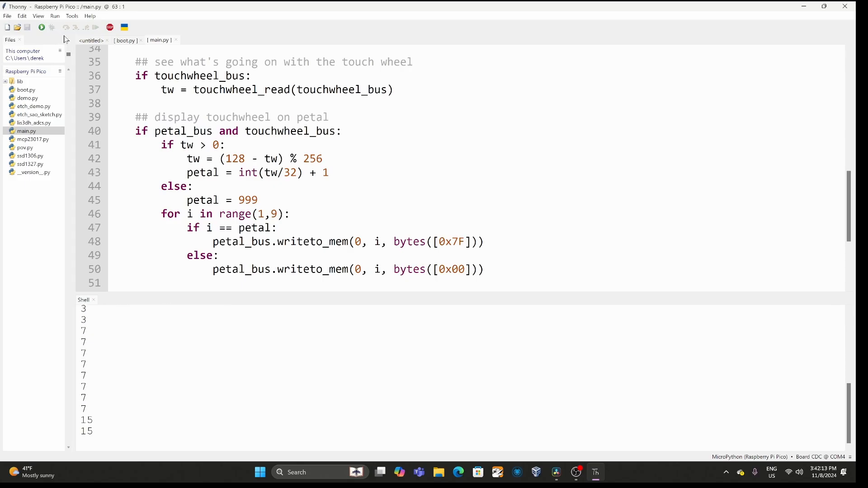